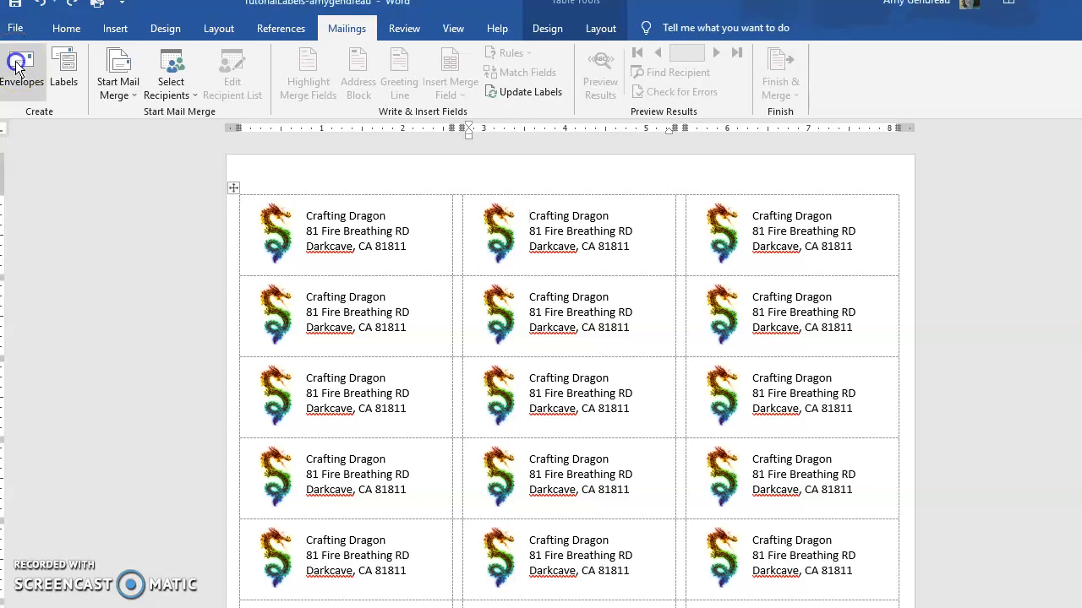
Set up the Crafting Dragon return address in Envelopes and Labels, then view envelope options.
left_click(22, 67)
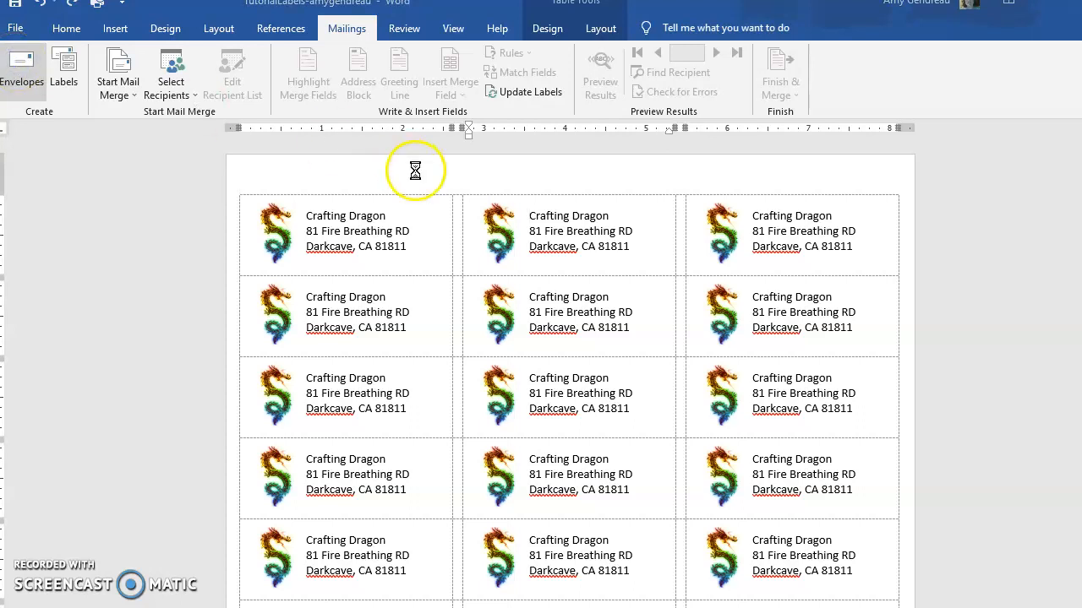
left_click(22, 67)
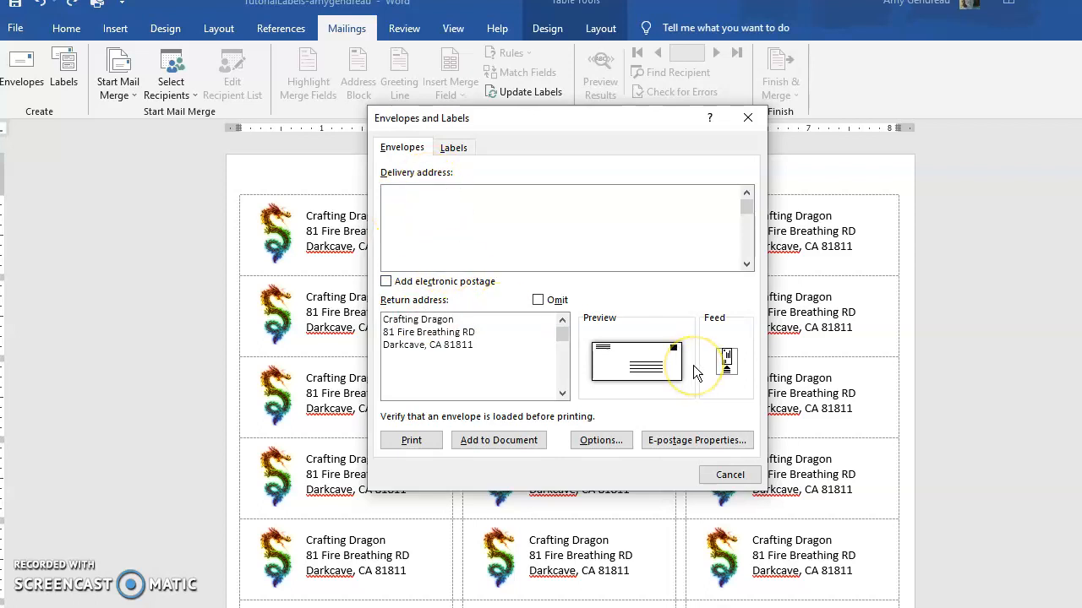
mouse_move(438, 279)
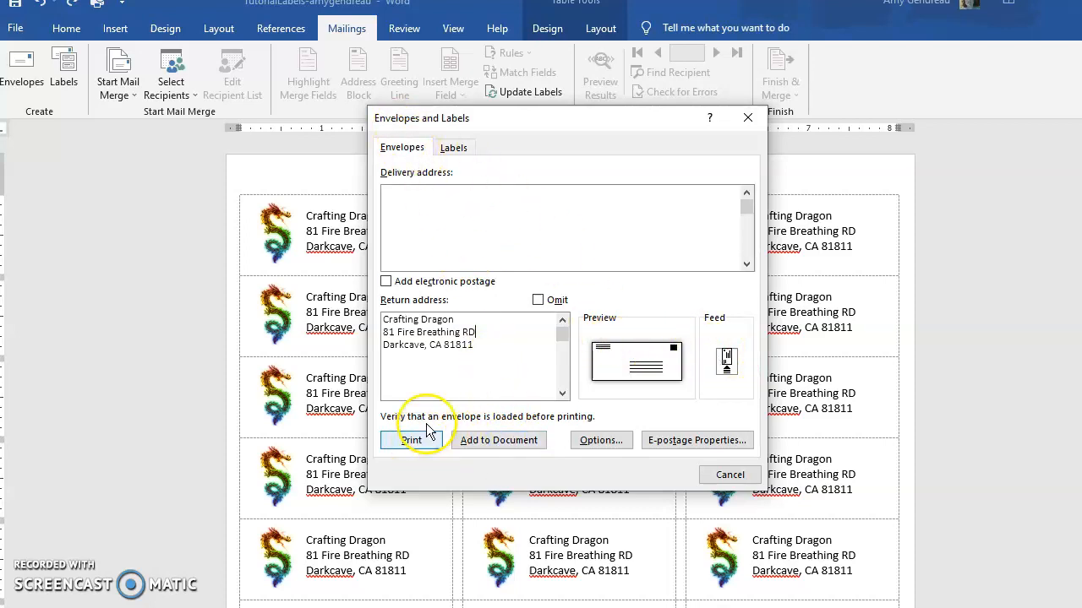
left_click(600, 440)
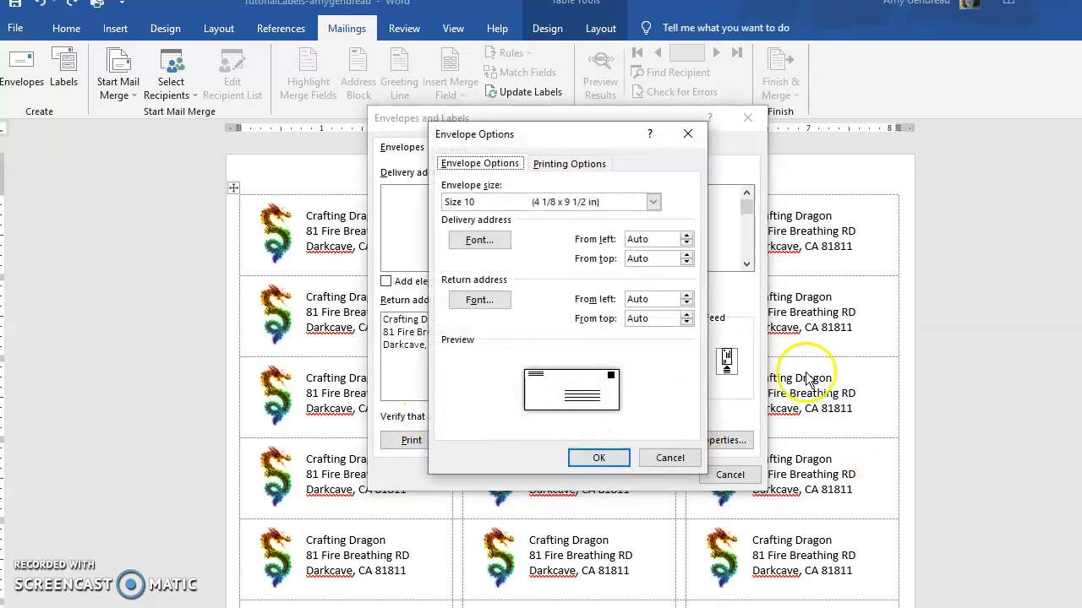
Choose a Size 10 envelope, review the face-up feed settings, and confirm.
left_click(652, 202)
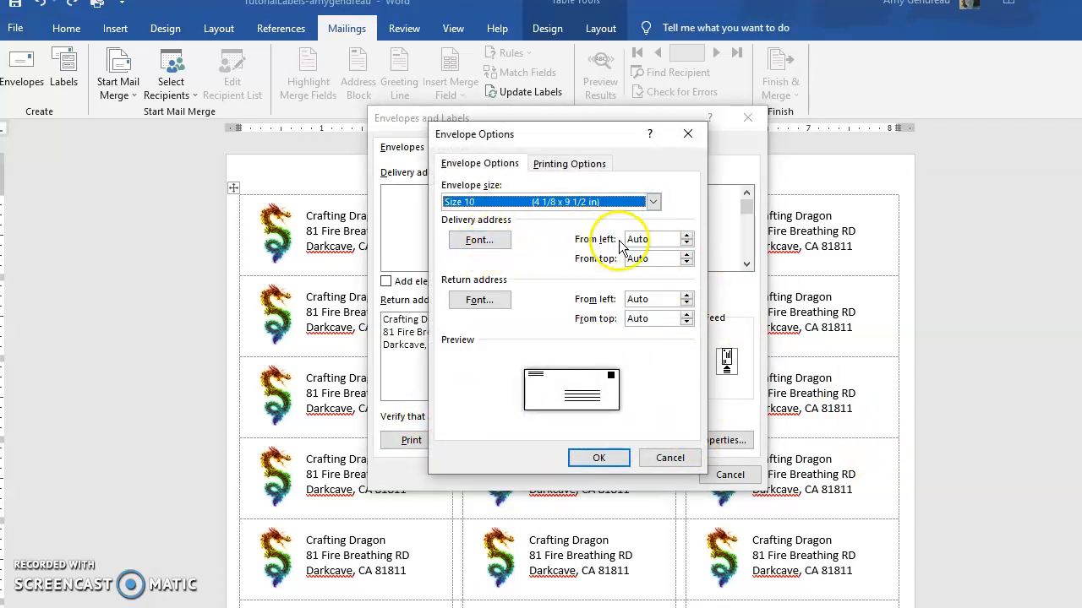
mouse_move(583, 275)
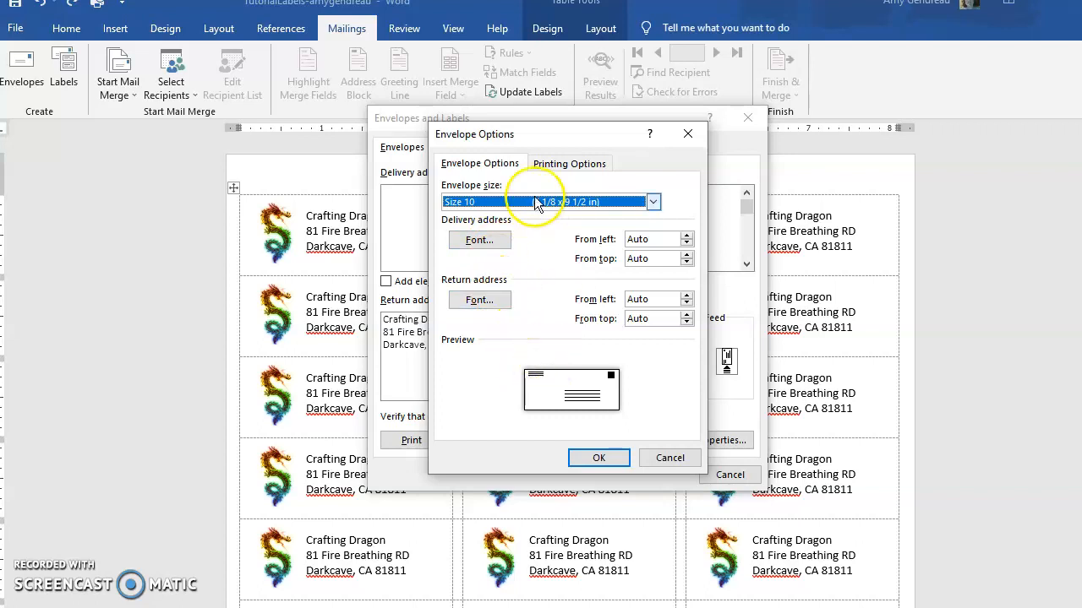
left_click(568, 163)
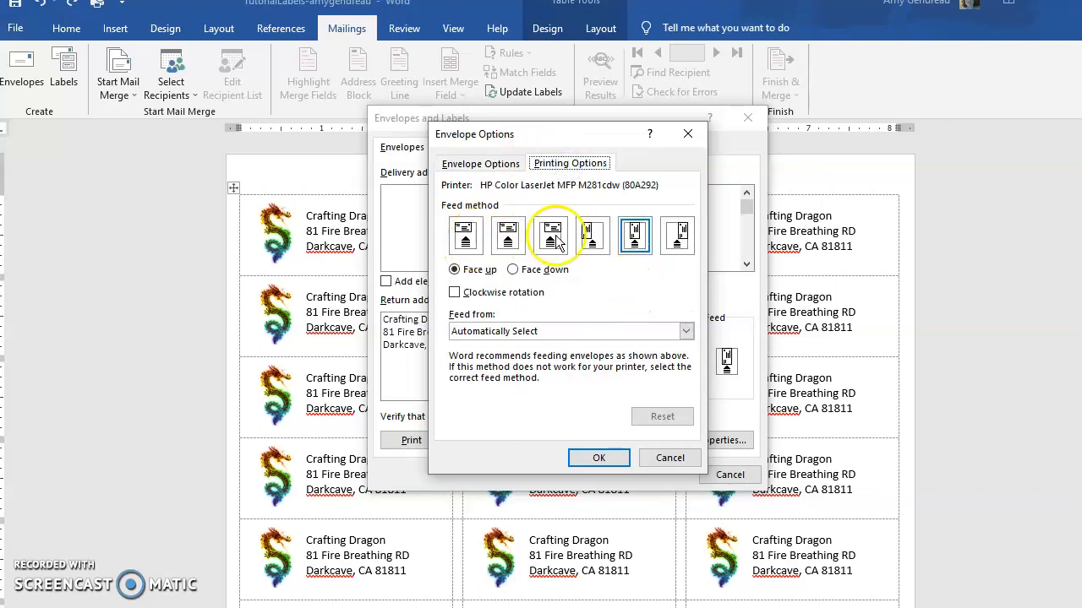
left_click(480, 163)
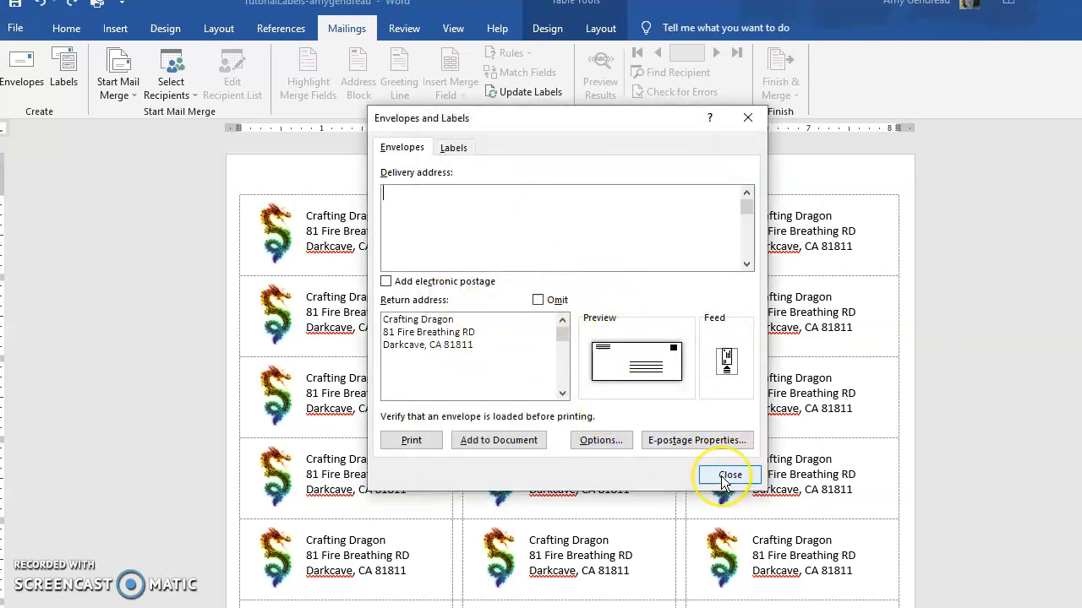
mouse_move(697, 353)
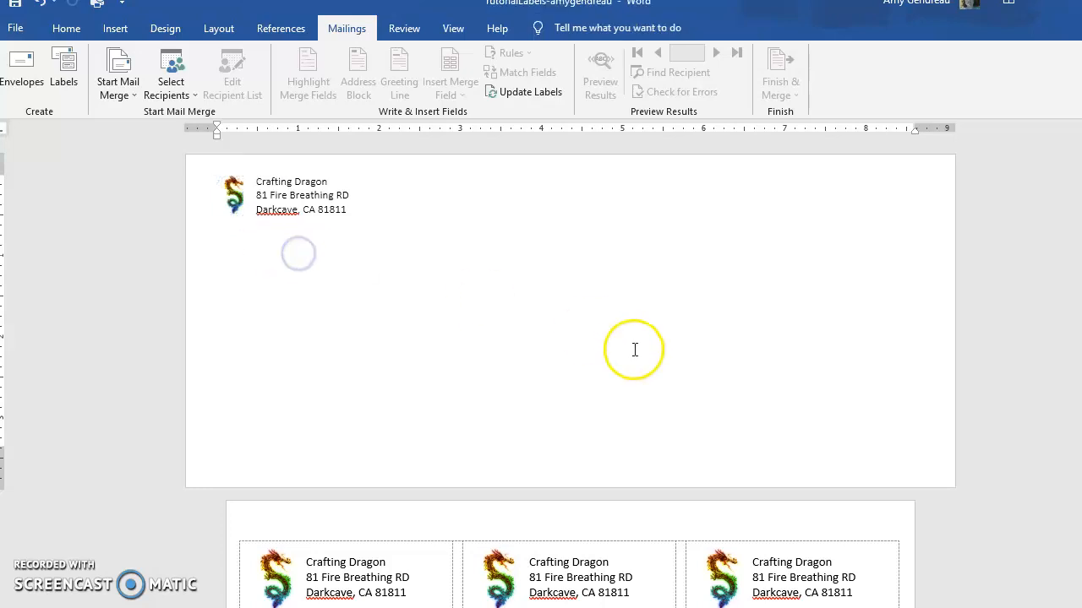
Select the dragon logo beside the Crafting Dragon return address on the envelope page.
left_click(232, 195)
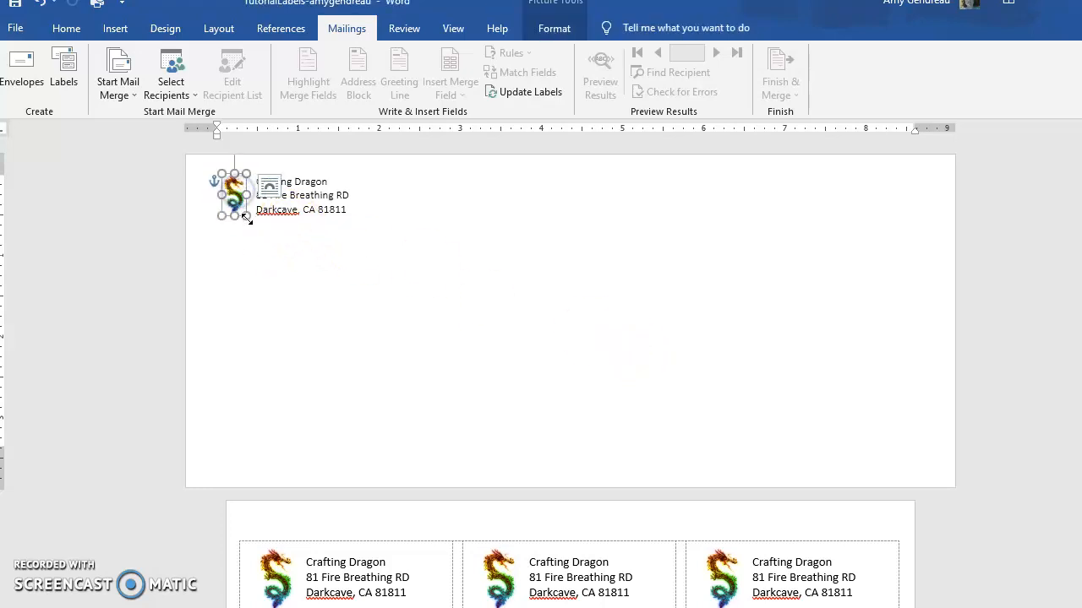